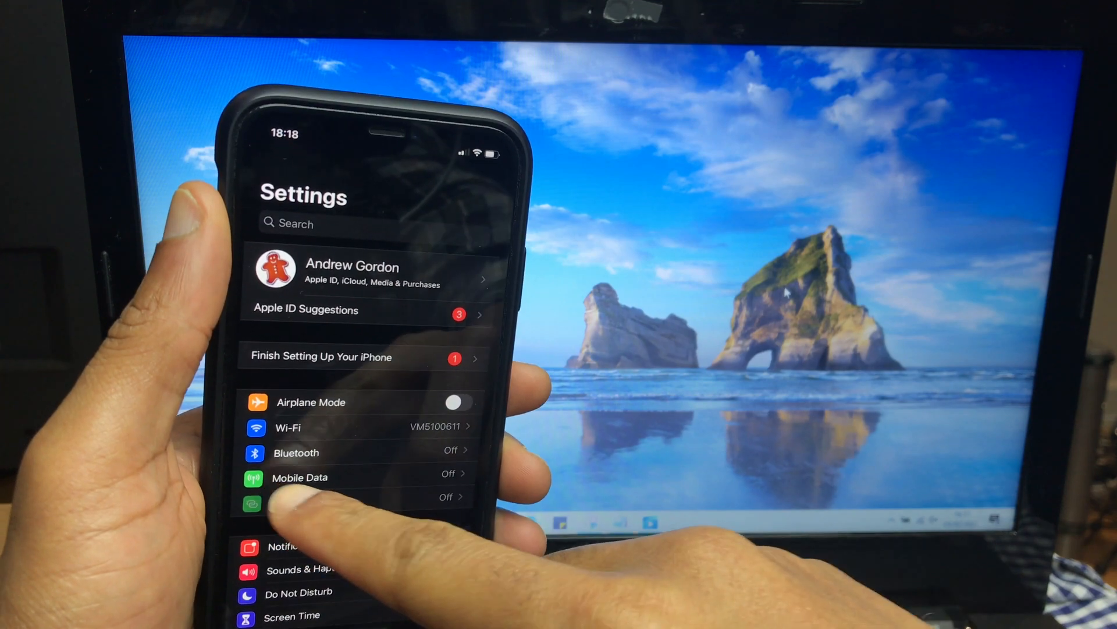
Reach the Personal Hotspot options through Mobile Data in iPhone Settings
{"action": "left_click", "coordinate": [300, 478]}
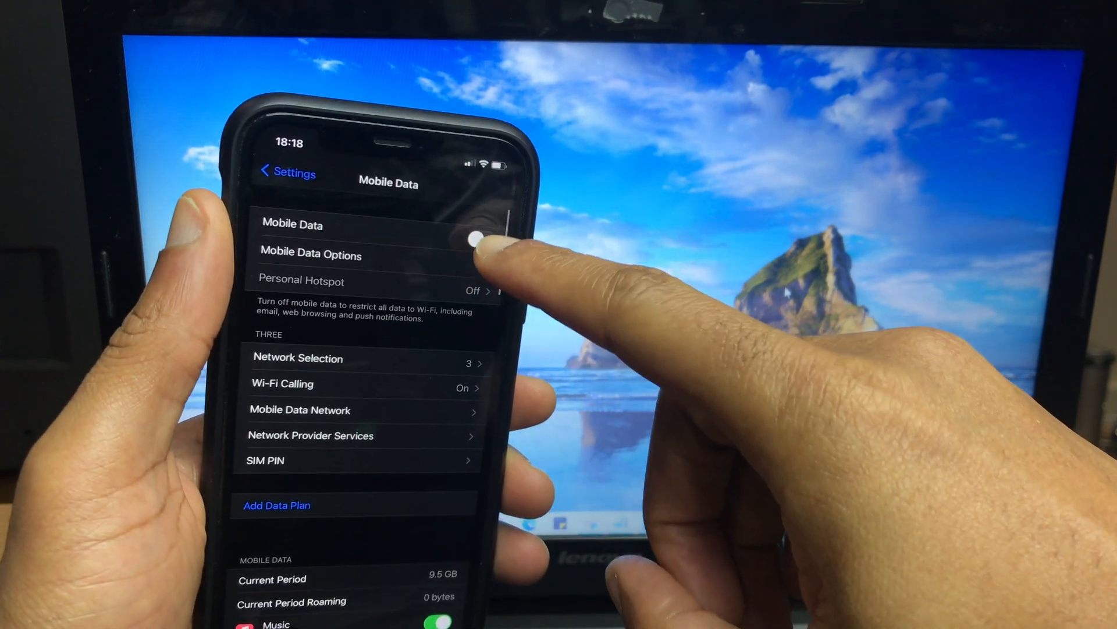
{"action": "left_click", "coordinate": [282, 173]}
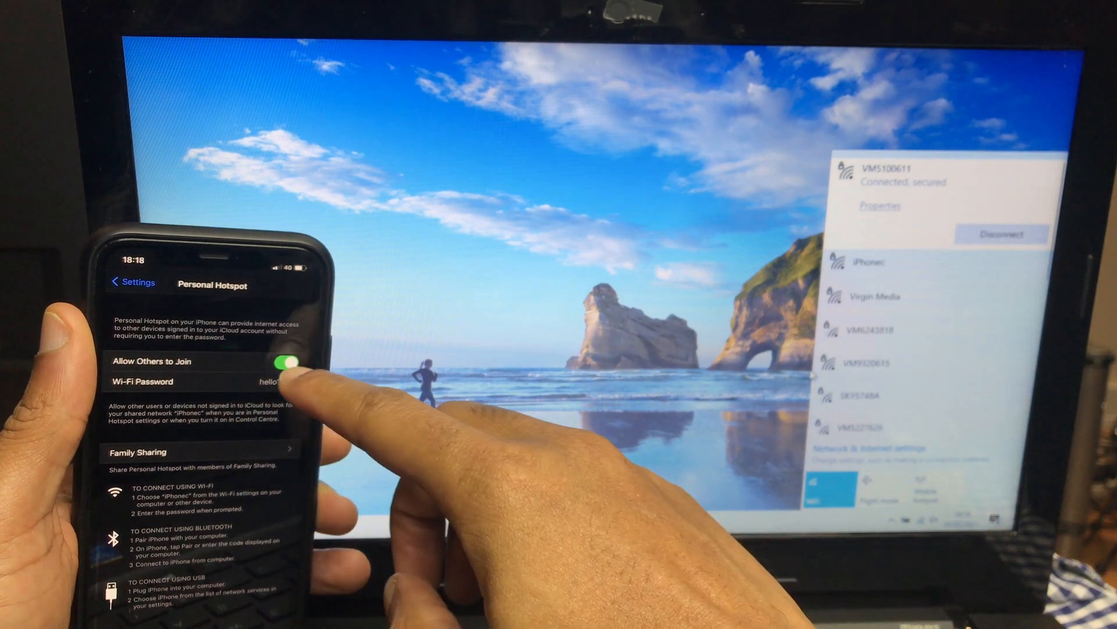
Switch Allow Others to Join off and back on so the hotspot reappears in the Wi-Fi list
{"action": "left_click", "coordinate": [288, 361]}
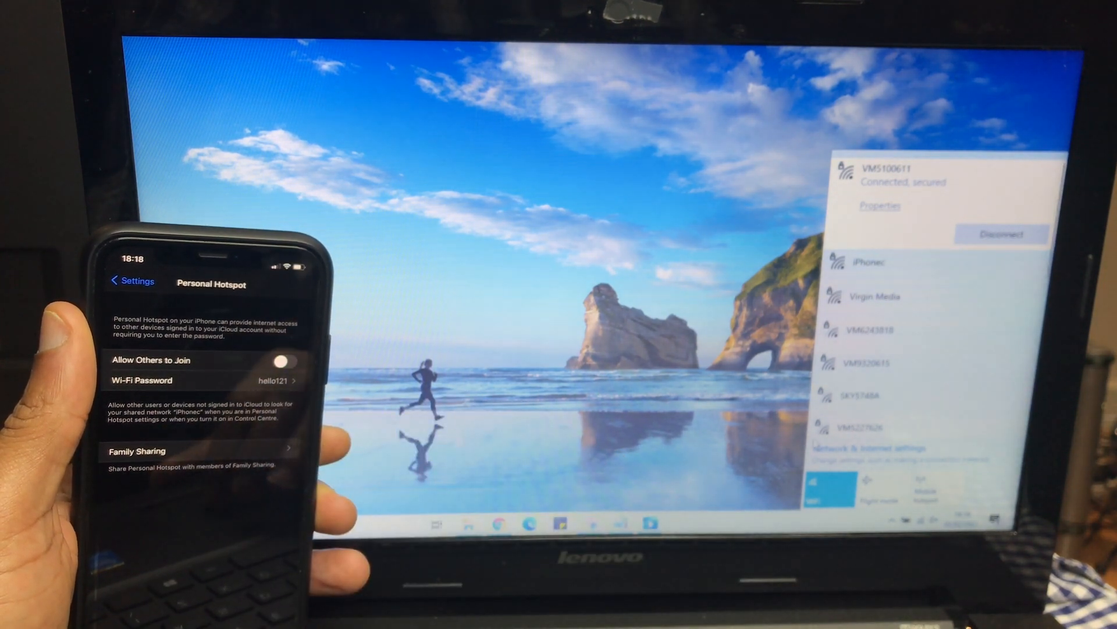
{"action": "left_click", "coordinate": [823, 487]}
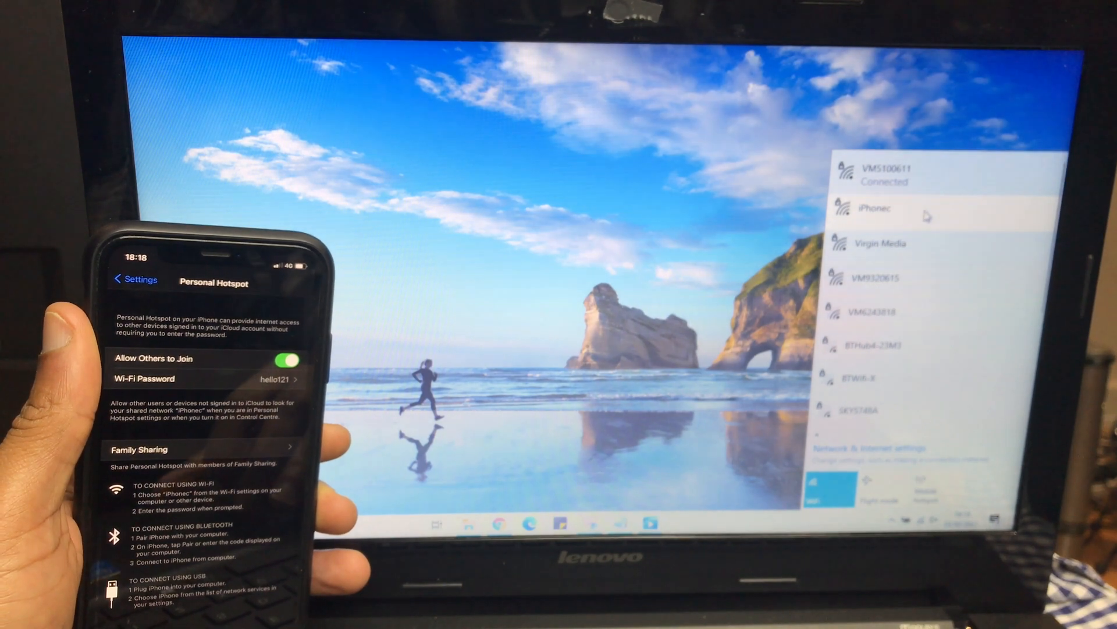
Select the iPhonec hotspot and begin connecting the laptop to it
{"action": "left_click", "coordinate": [884, 209]}
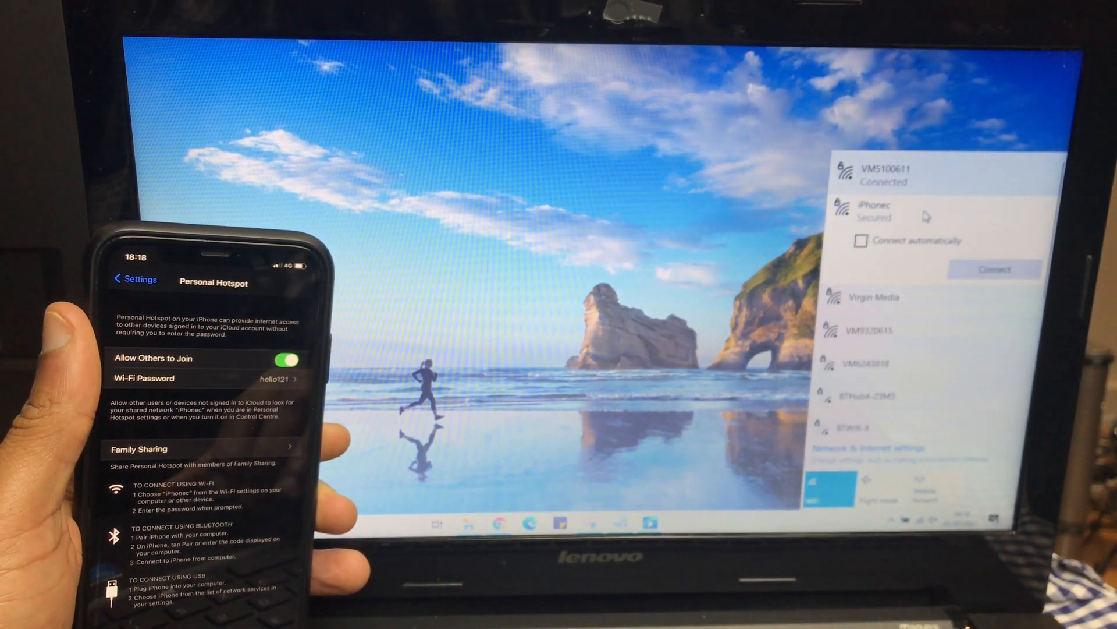
{"action": "left_click", "coordinate": [994, 268]}
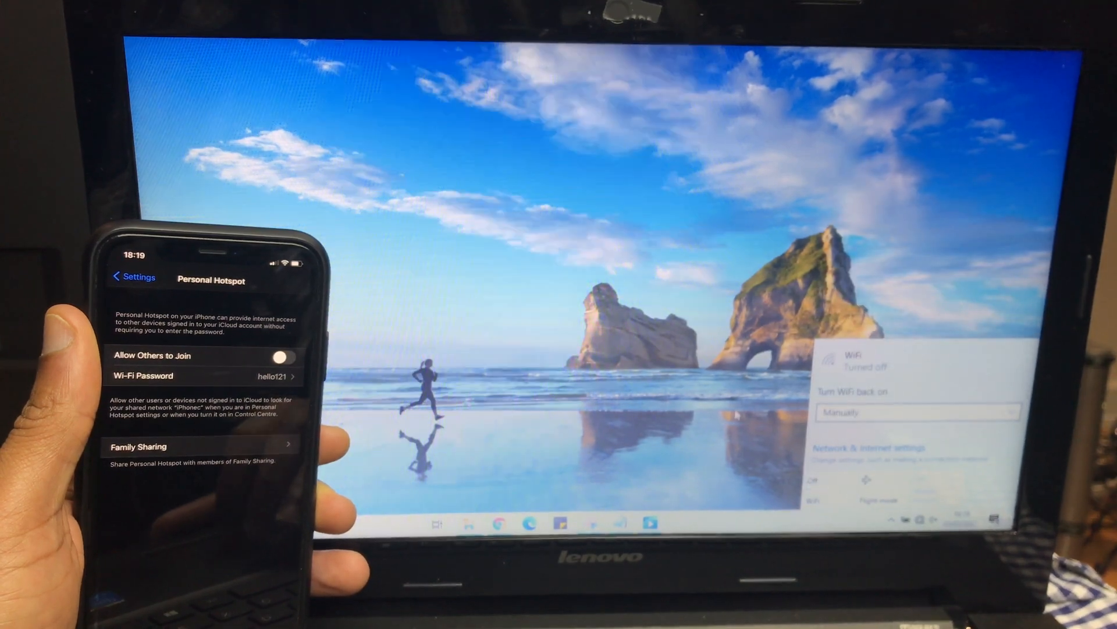
Re-enable Wi-Fi and submit the network security key to join iPhonec
{"action": "left_click", "coordinate": [285, 356]}
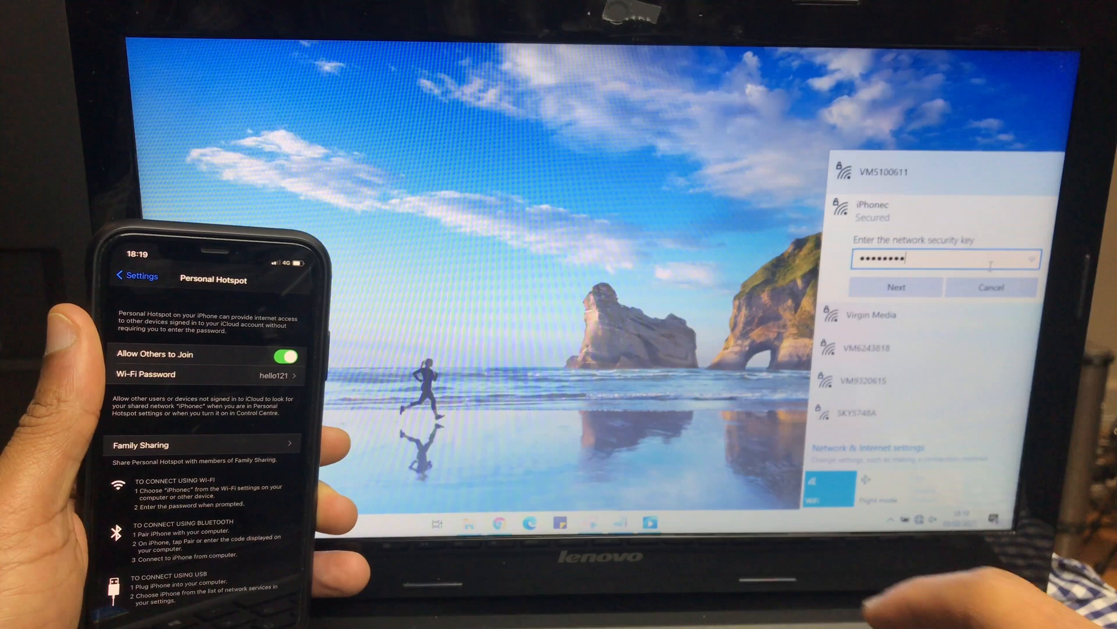
{"action": "left_click", "coordinate": [896, 287]}
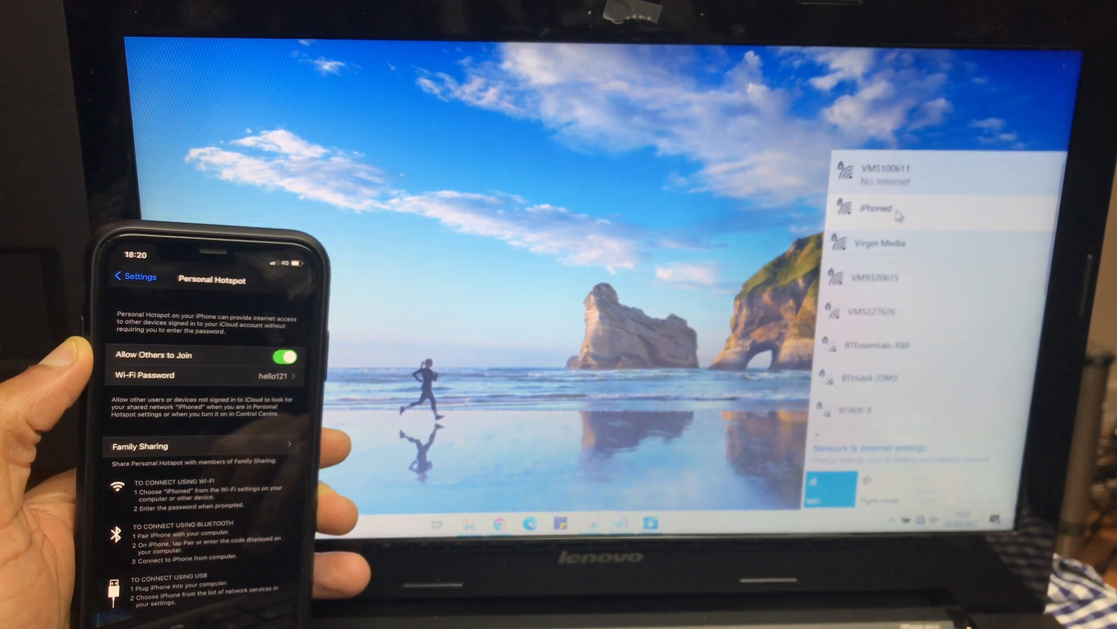
Select the renamed iPhoned hotspot and connect, bringing up the empty security key prompt
{"action": "left_click", "coordinate": [882, 210]}
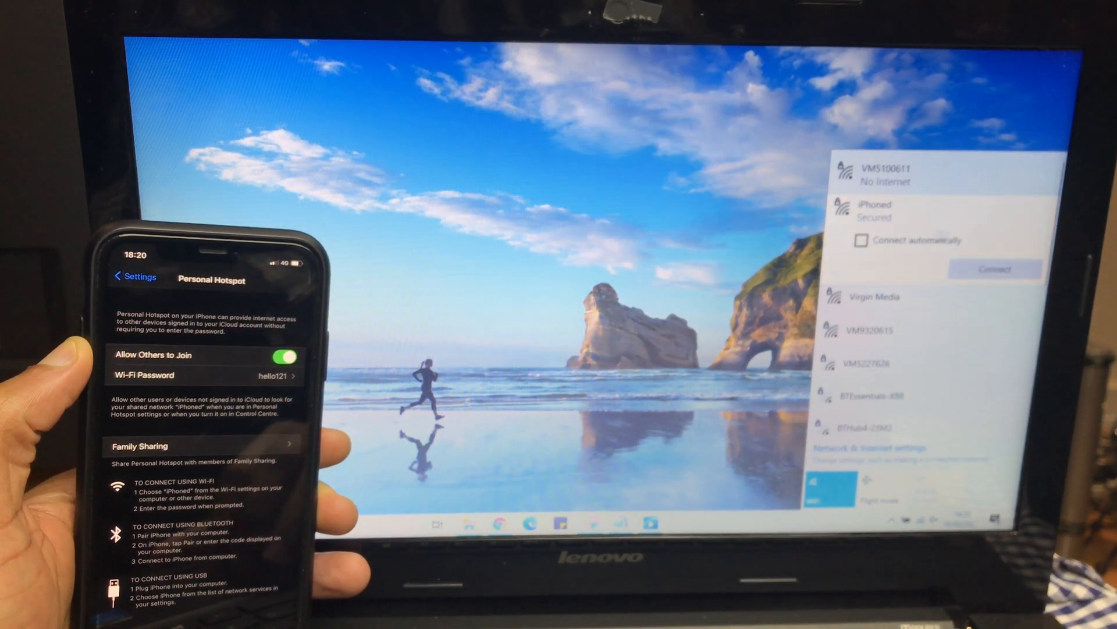
{"action": "left_click", "coordinate": [992, 267]}
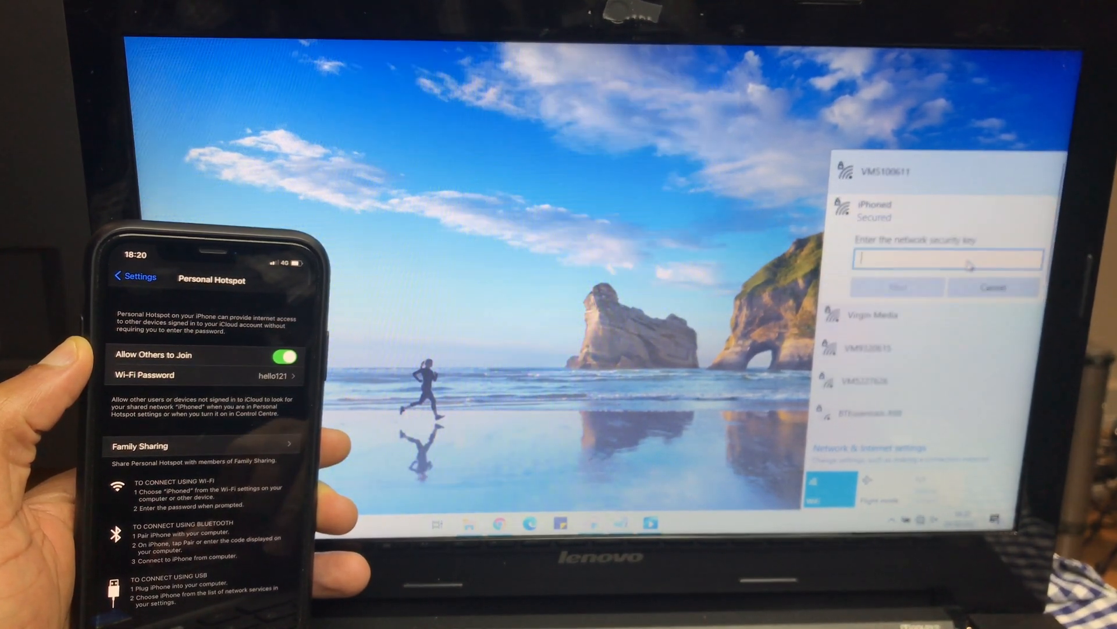